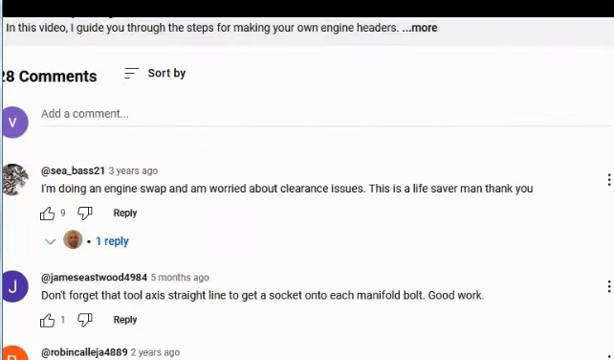
Step: Bring up the engine simulation's power results table and mark the high-RPM volumetric efficiency figure
{"action": "scroll", "scroll_direction": "down", "scroll_amount": 3}
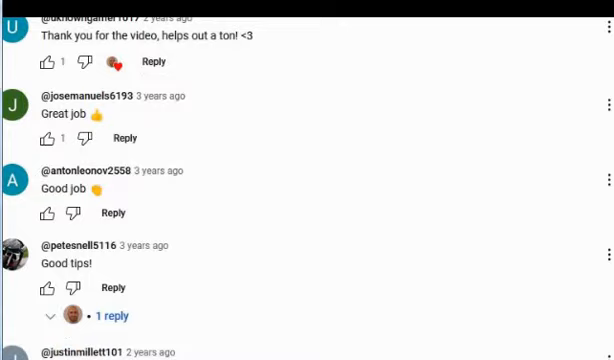
{"action": "scroll", "scroll_direction": "down", "scroll_amount": 3}
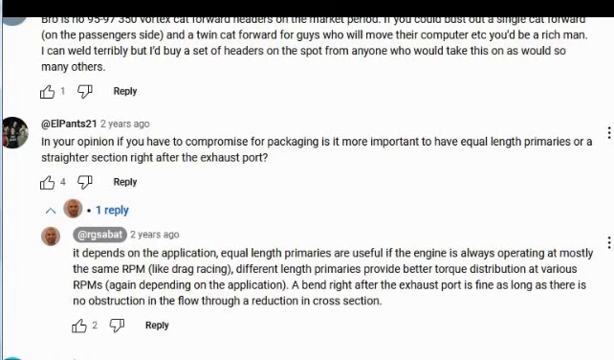
{"action": "double_click", "coordinate": [510, 140]}
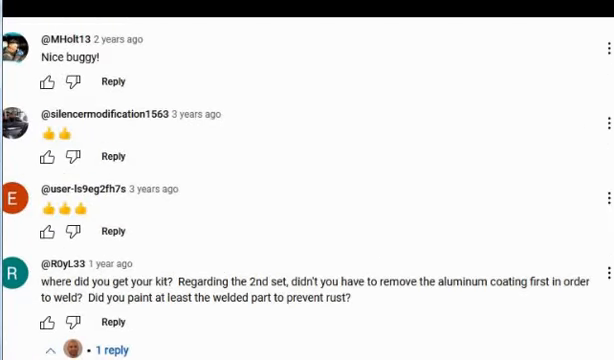
{"action": "scroll", "scroll_direction": "down", "scroll_amount": 3}
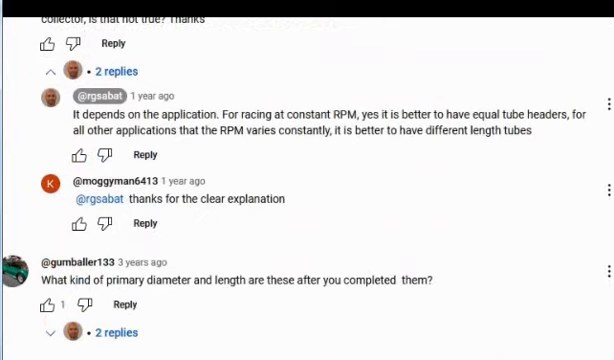
{"action": "scroll", "scroll_direction": "up", "scroll_amount": 3}
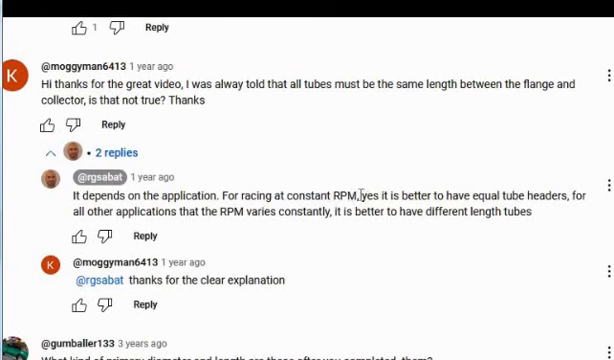
{"action": "double_click", "coordinate": [310, 192]}
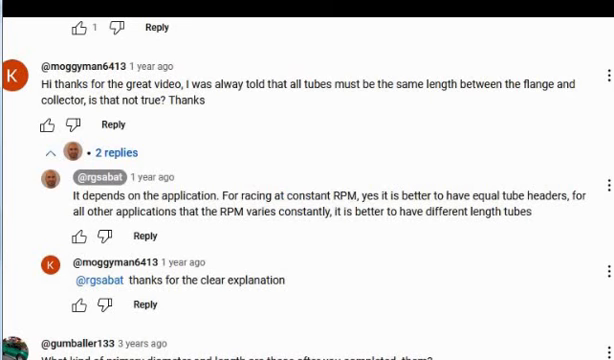
{"action": "mouse_move", "coordinate": [220, 192]}
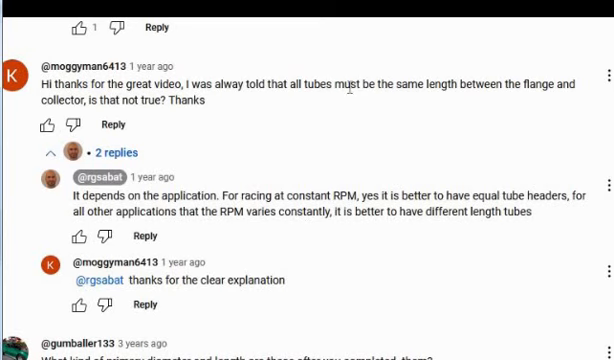
{"action": "mouse_move", "coordinate": [246, 38]}
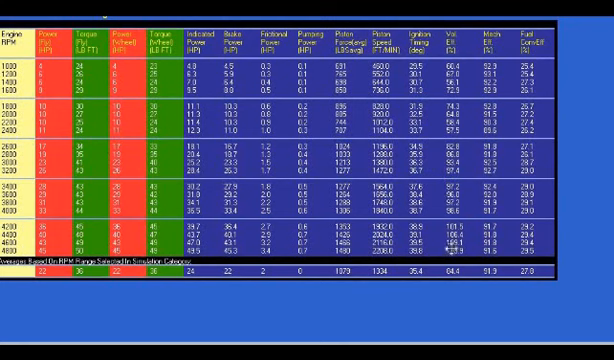
{"action": "mouse_move", "coordinate": [458, 256]}
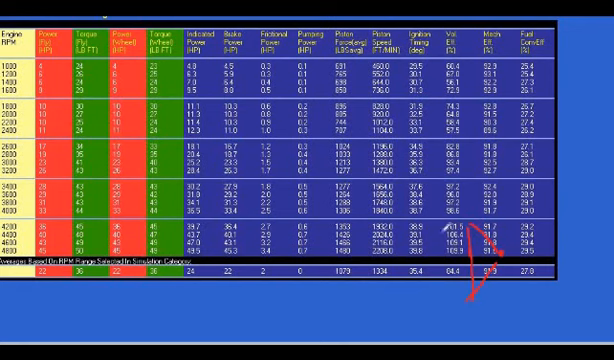
{"action": "mouse_move", "coordinate": [212, 216]}
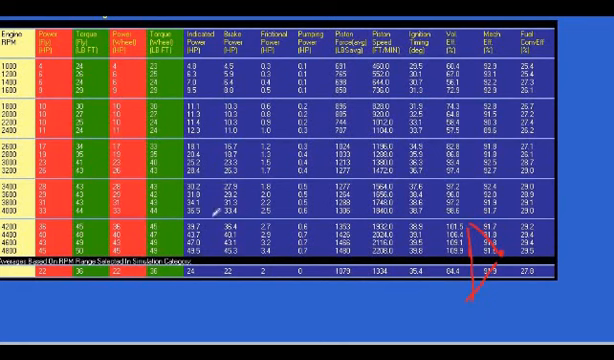